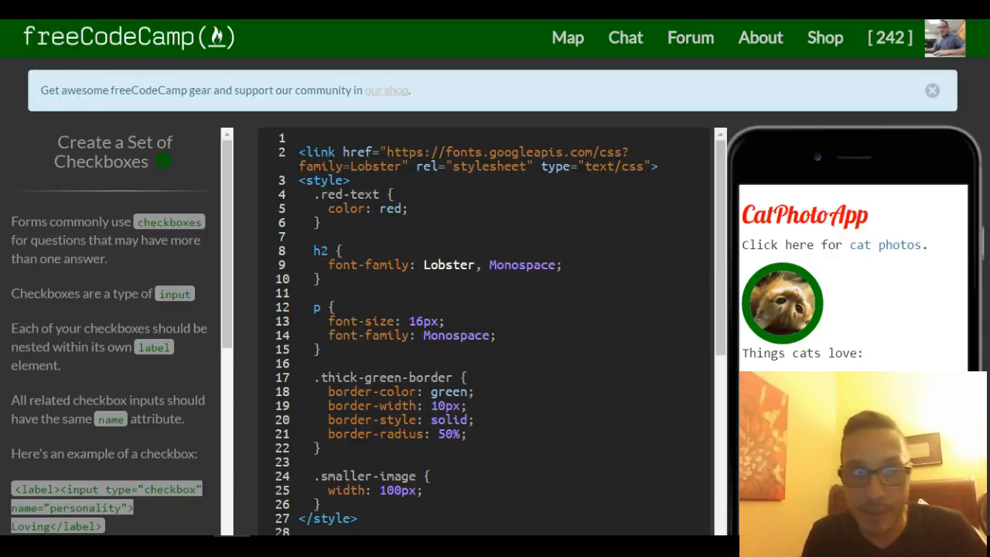
mouse_move(270, 155)
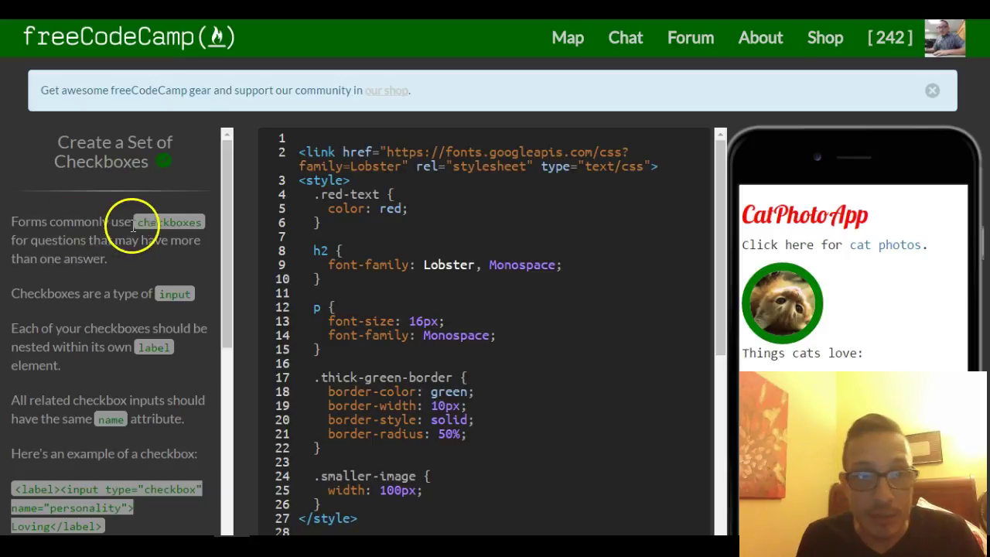
mouse_move(158, 244)
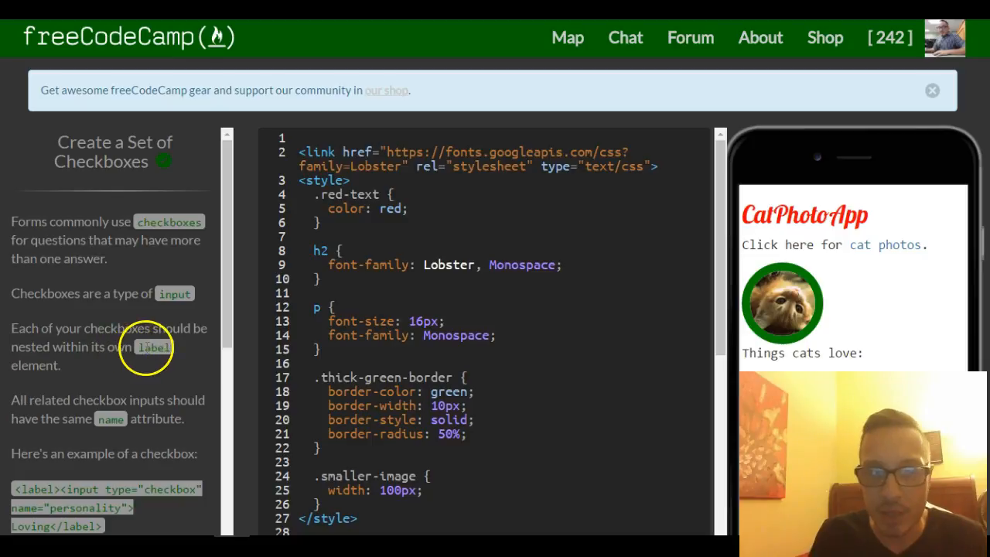
mouse_move(54, 394)
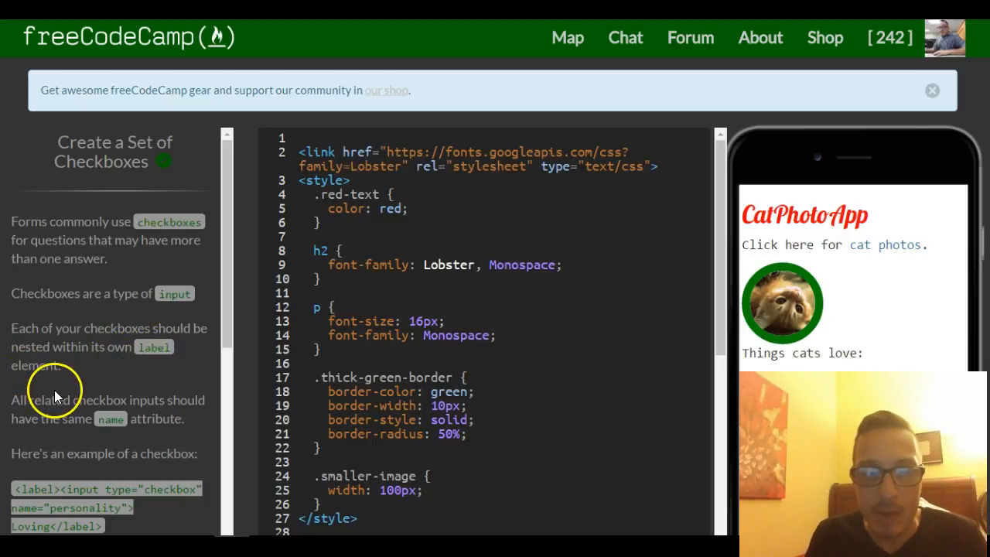
mouse_move(167, 412)
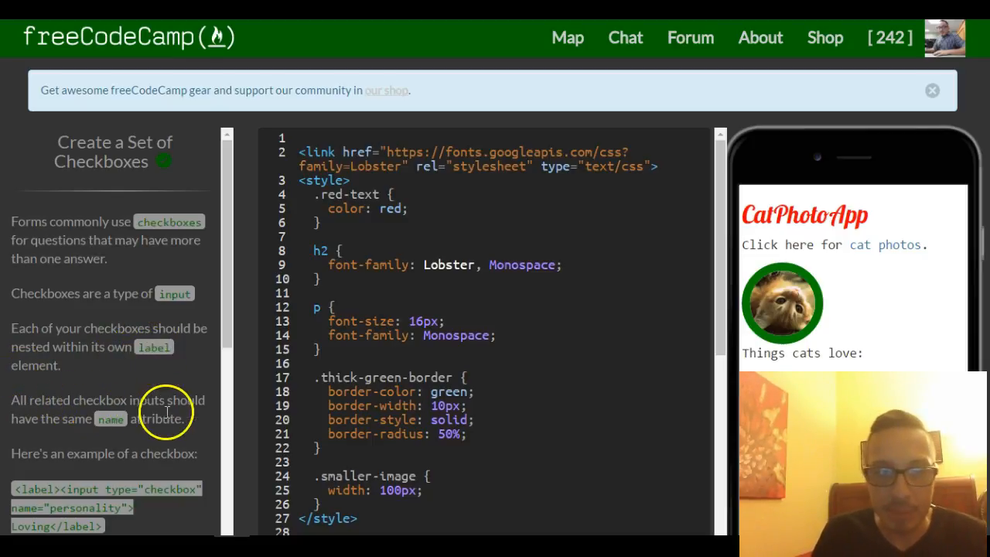
mouse_move(136, 424)
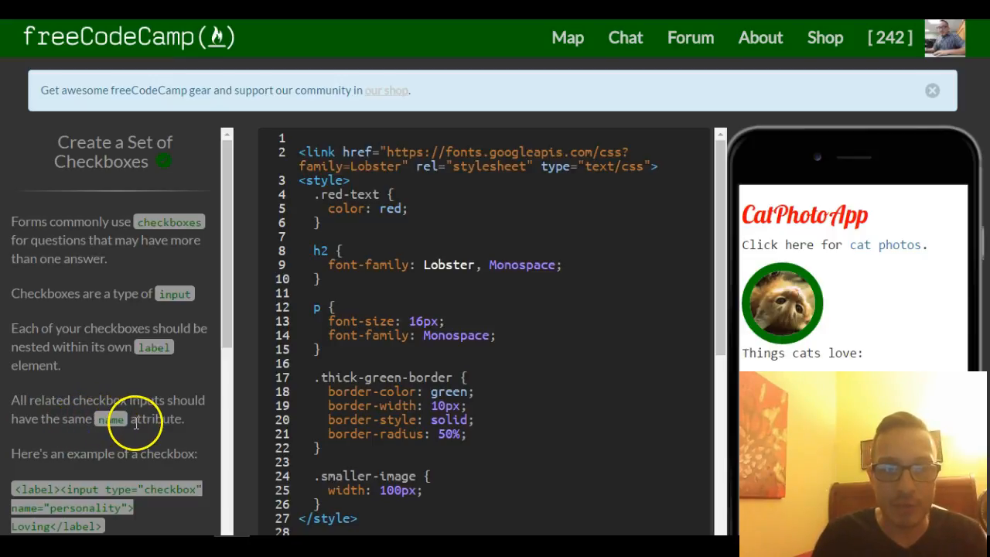
Insert an empty line after the submit button, before the form's closing tag
scroll("down", 3)
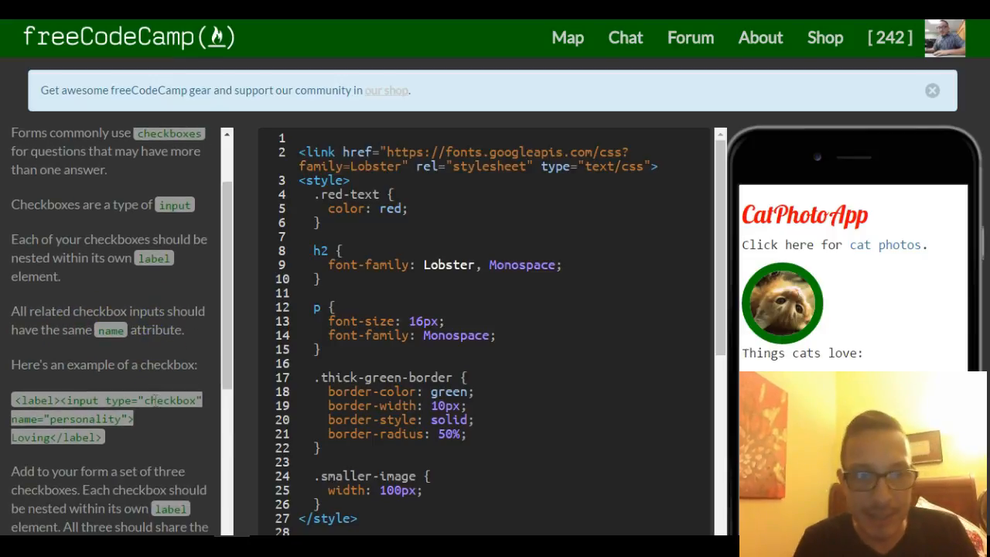
scroll("down", 3)
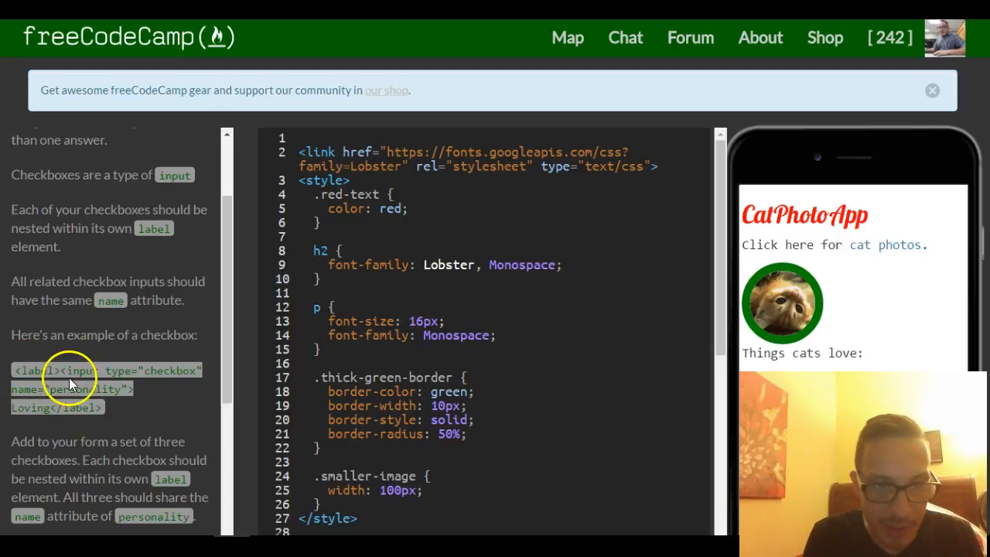
left_click_drag(54, 372, 162, 372)
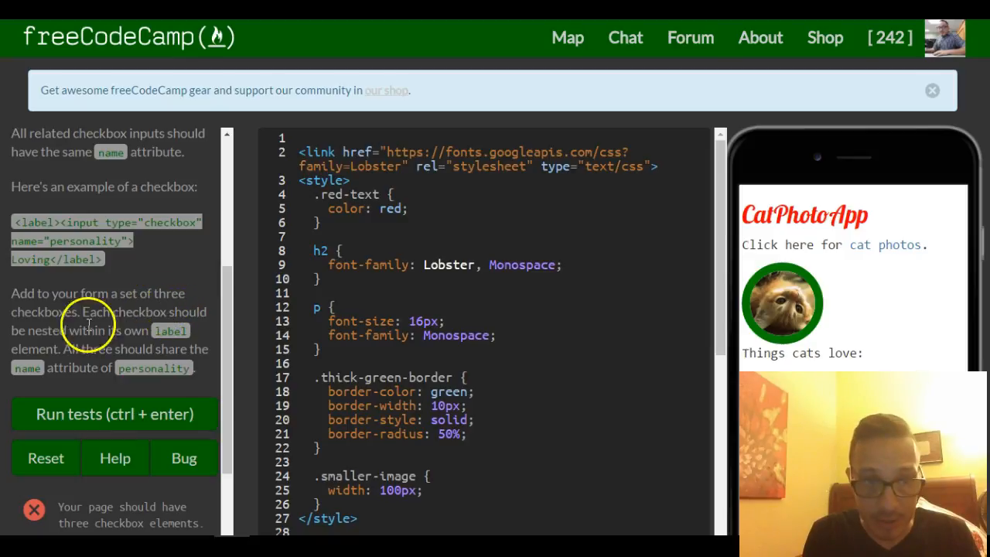
mouse_move(141, 338)
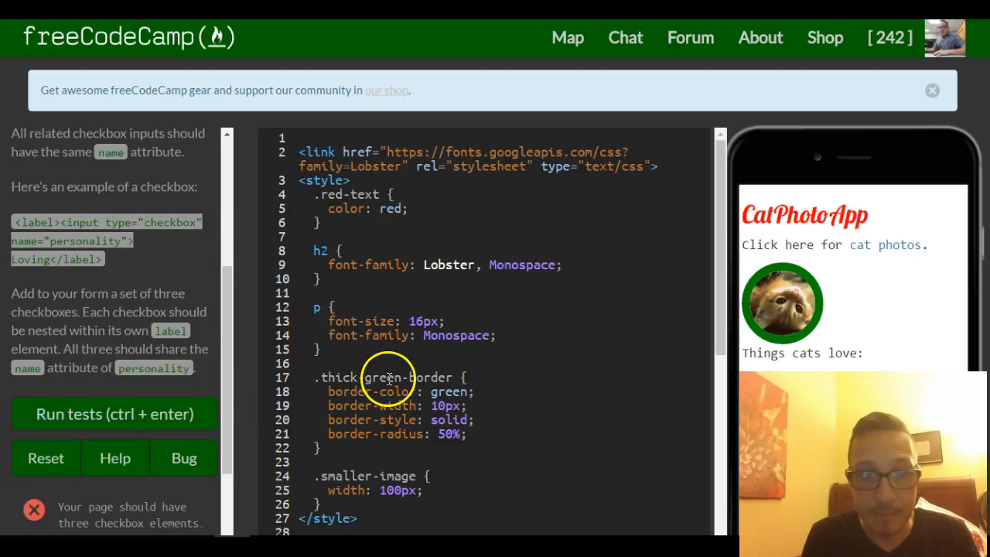
scroll("down", 3)
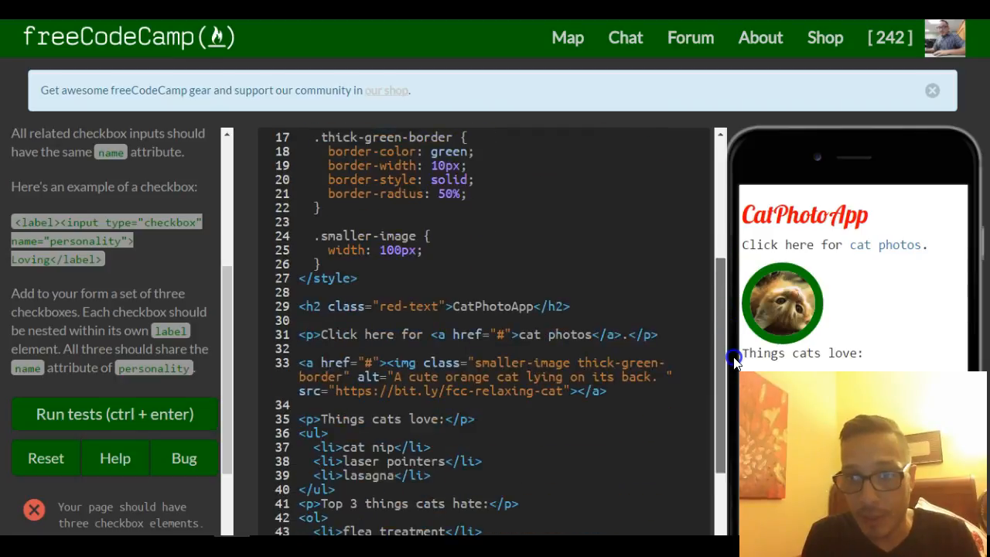
scroll("down", 3)
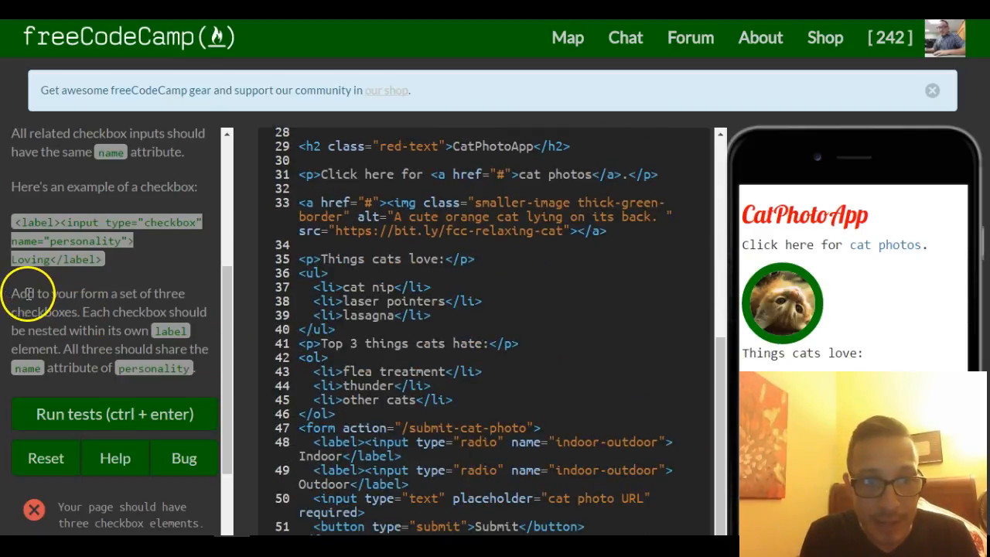
mouse_move(313, 424)
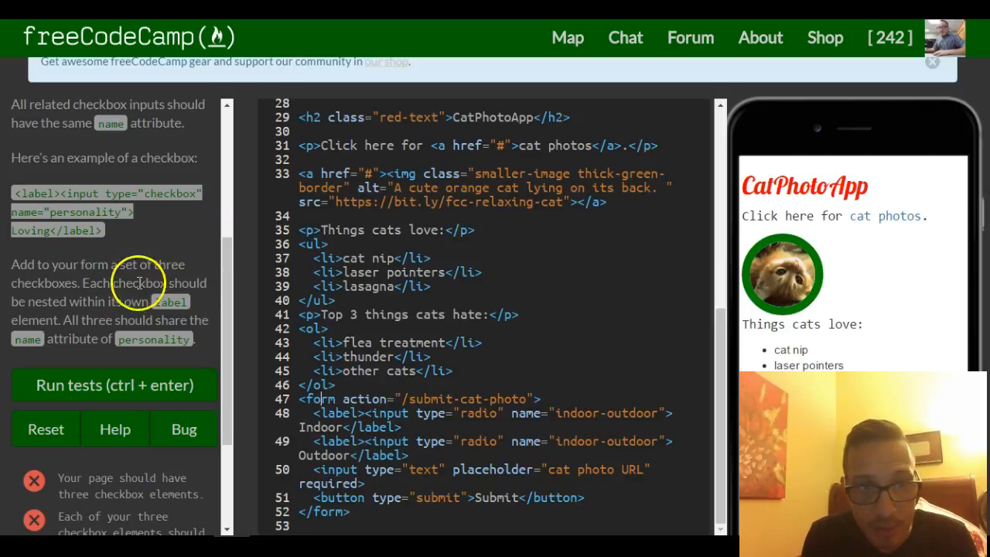
mouse_move(235, 312)
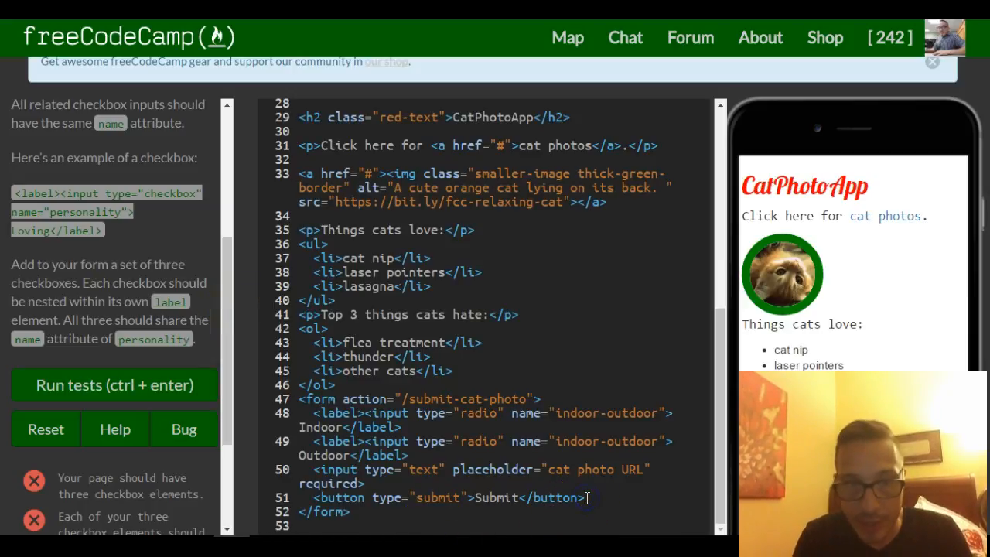
key("Enter")
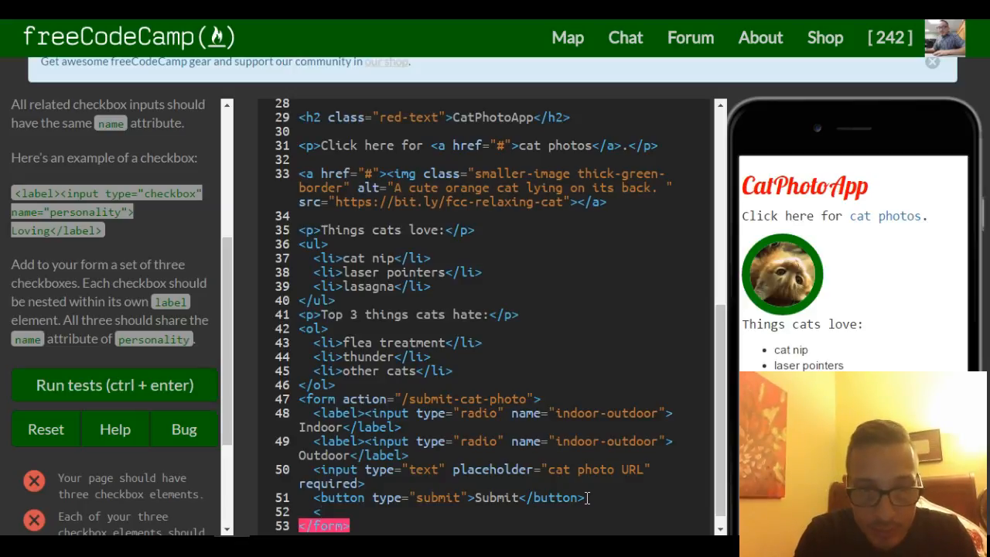
Write three empty <label></label> pairs on separate lines after the submit button
type("<label")
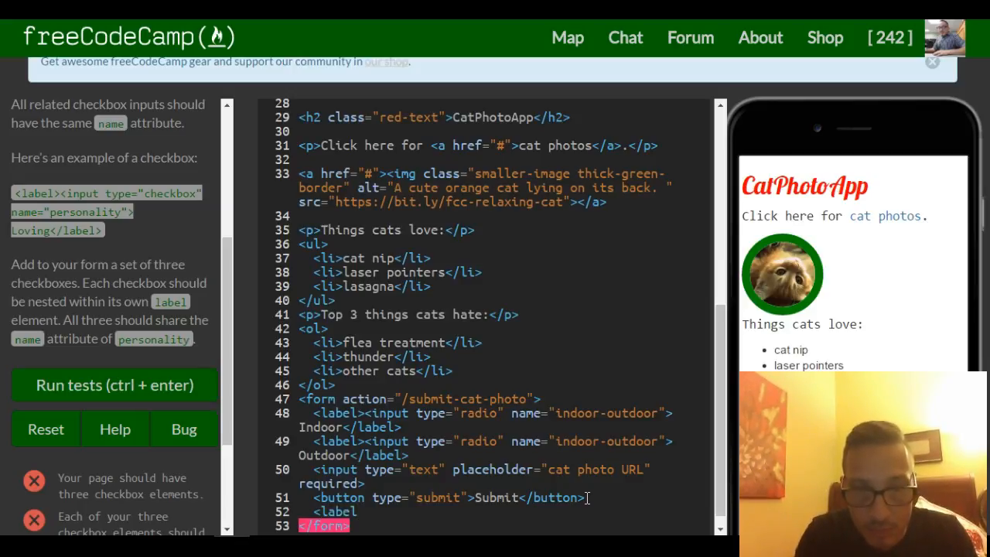
type(">")
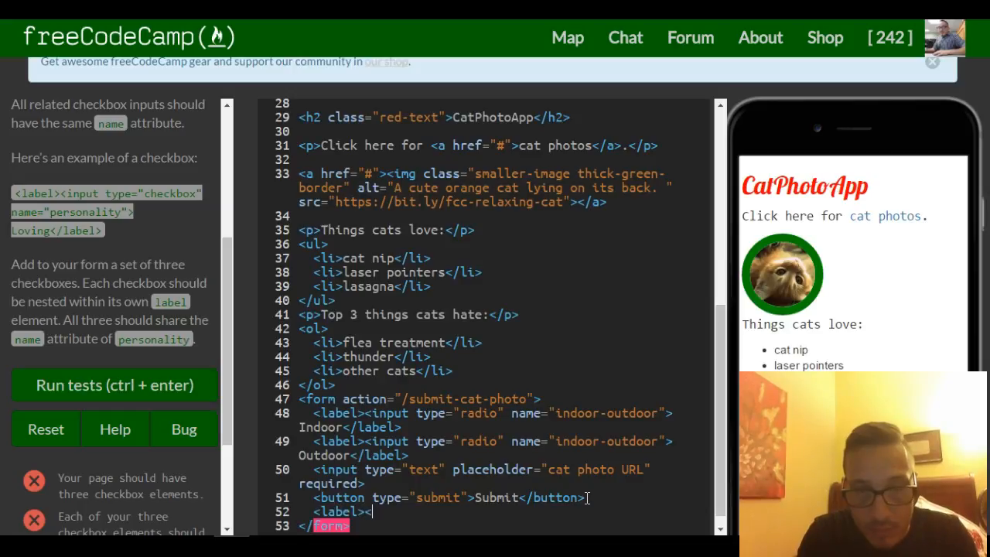
type("</label>")
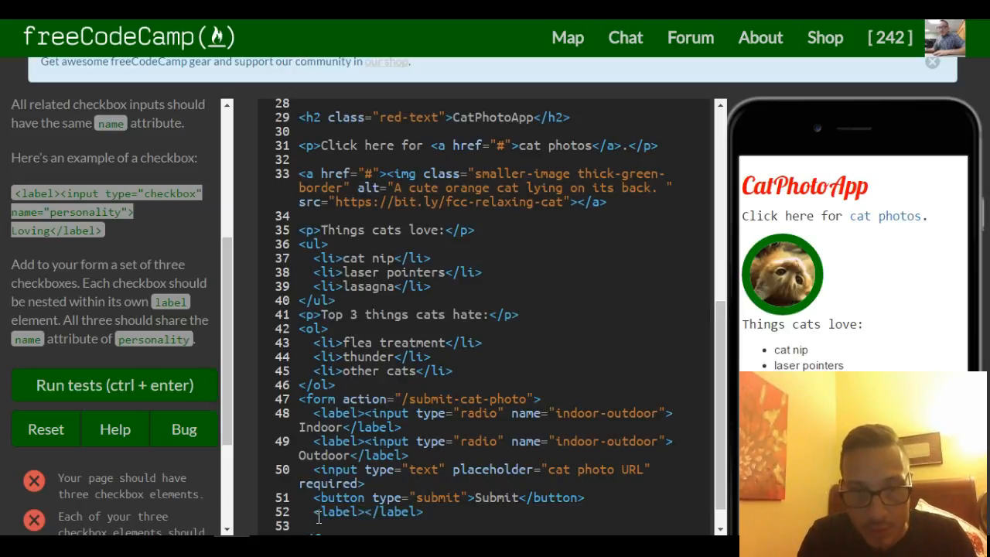
type("<label></label>")
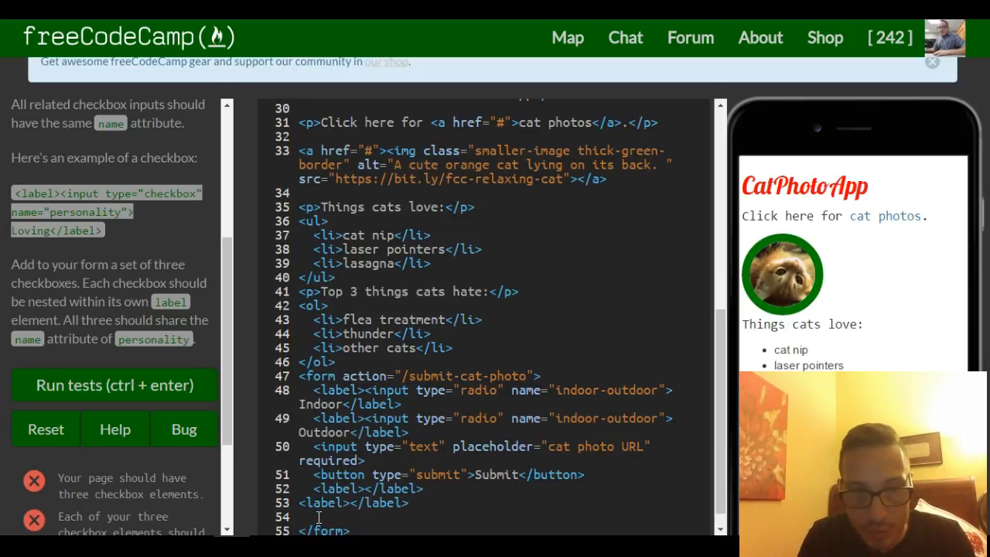
type("<label></label>")
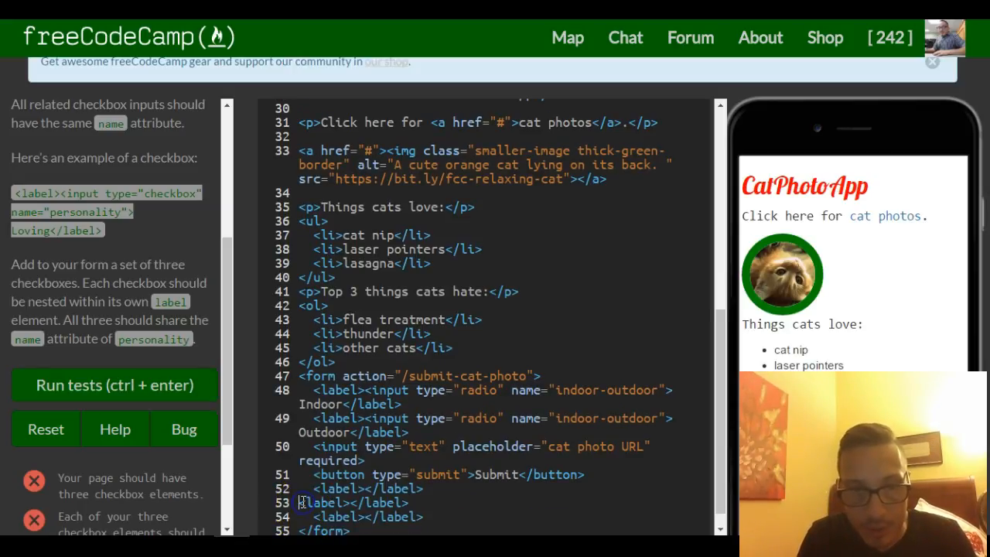
mouse_move(45, 429)
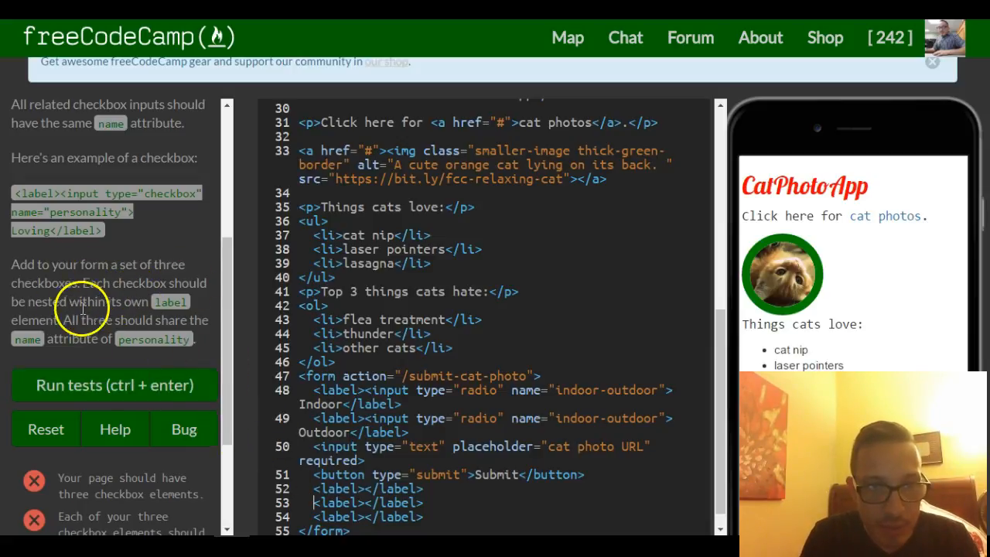
mouse_move(207, 412)
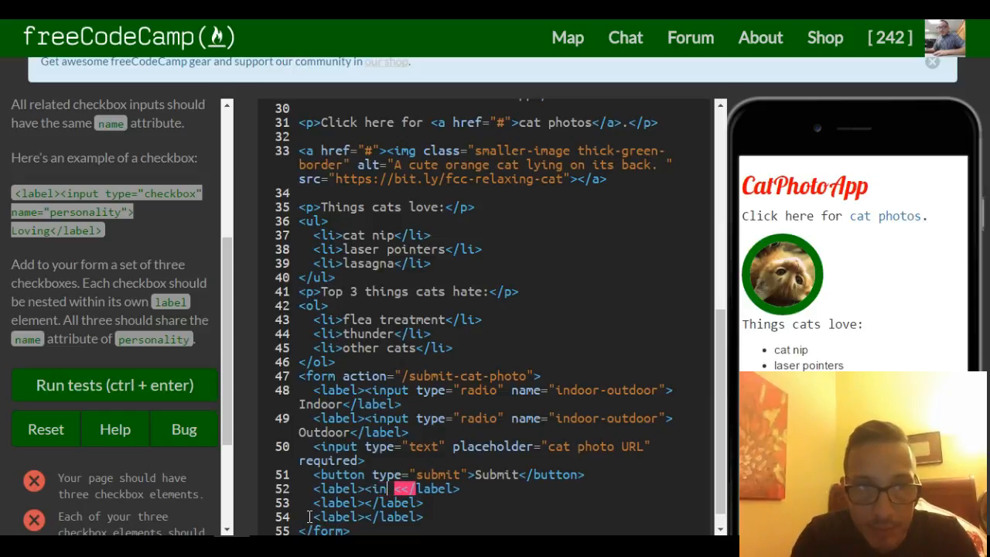
Add <input type="checkbox" name="personality"> inside each of the three labels
type("type")
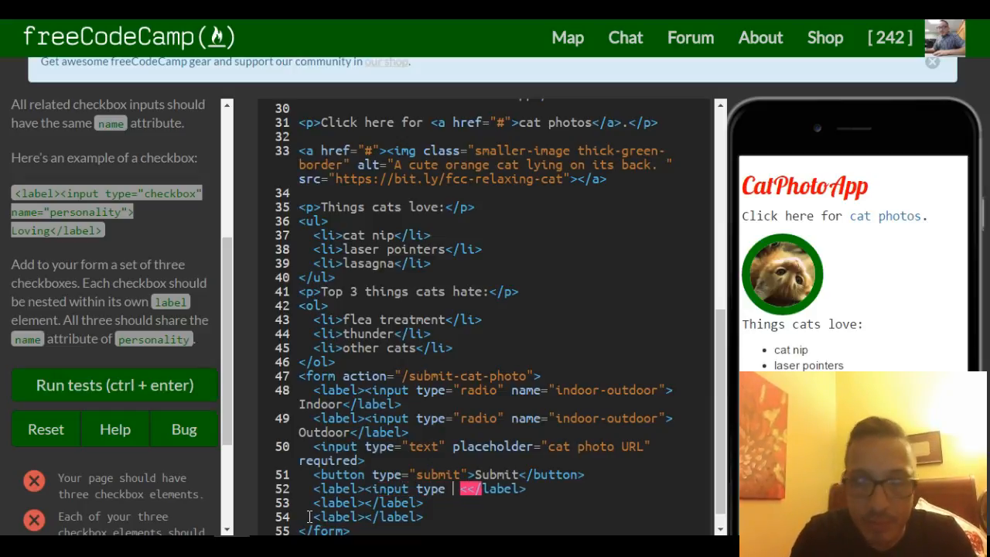
type("=\"")
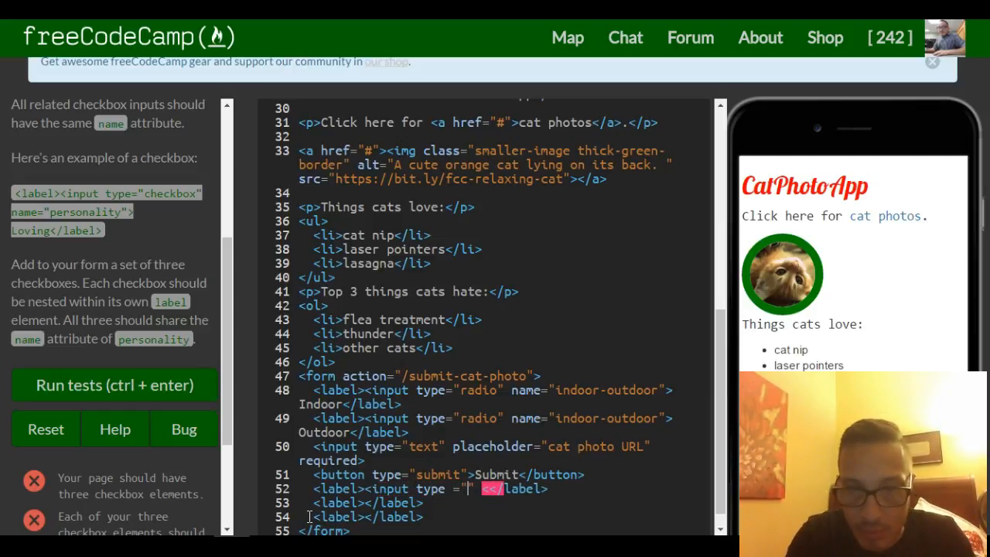
type("checkbox")
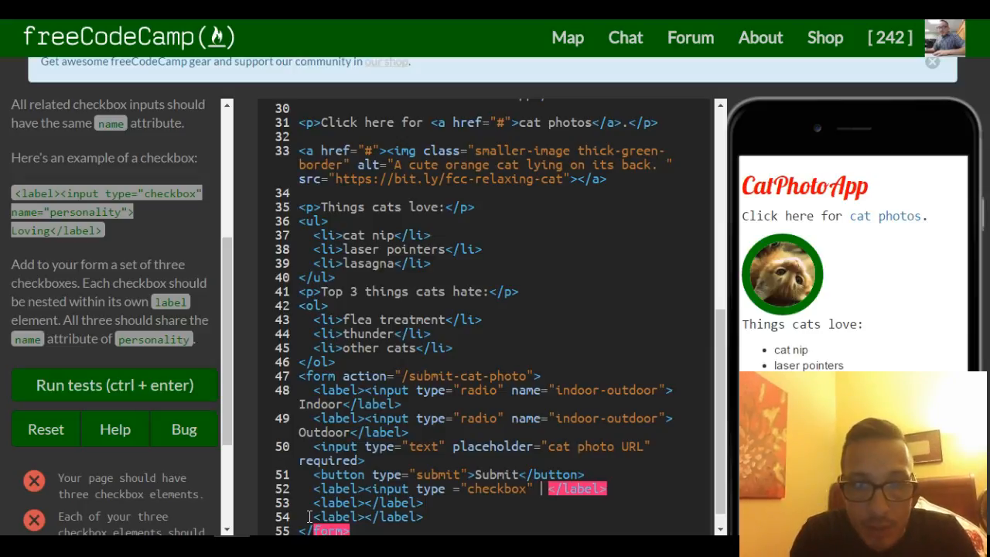
type("name = \"p\"")
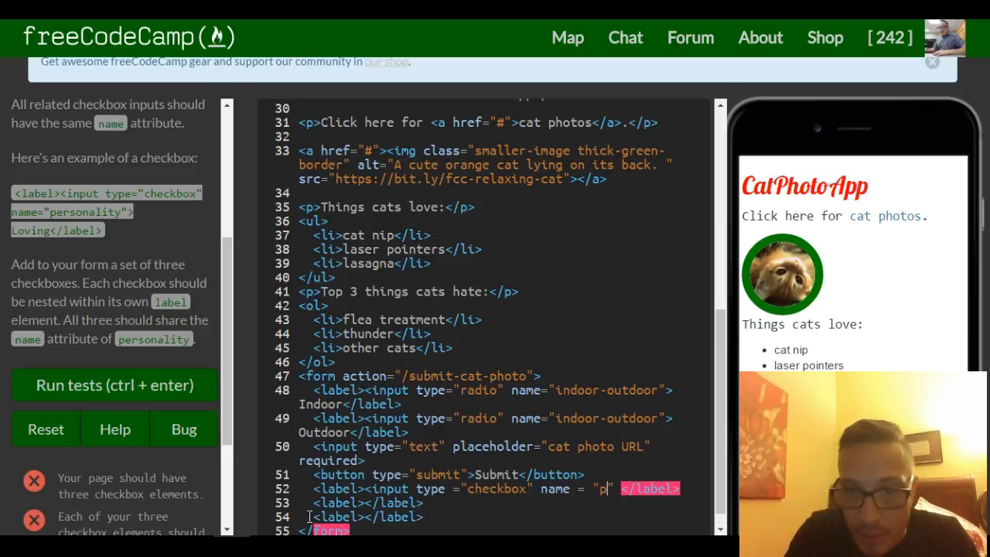
type("ersonality")
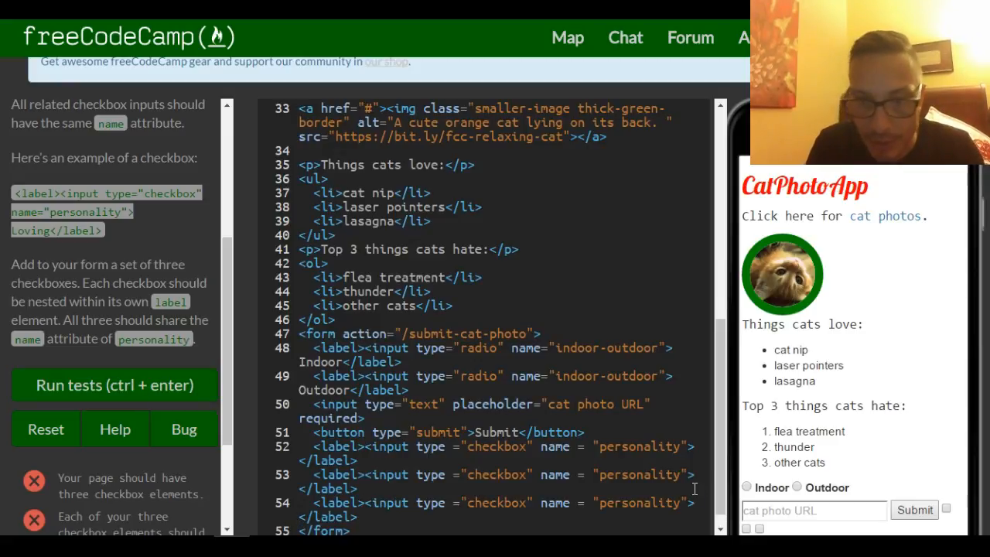
mouse_move(951, 503)
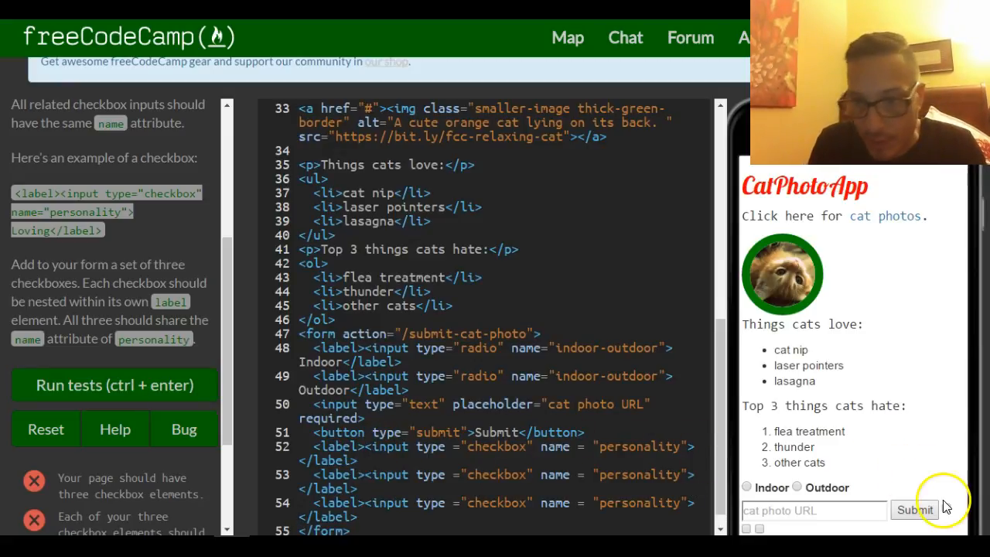
scroll("down", 3)
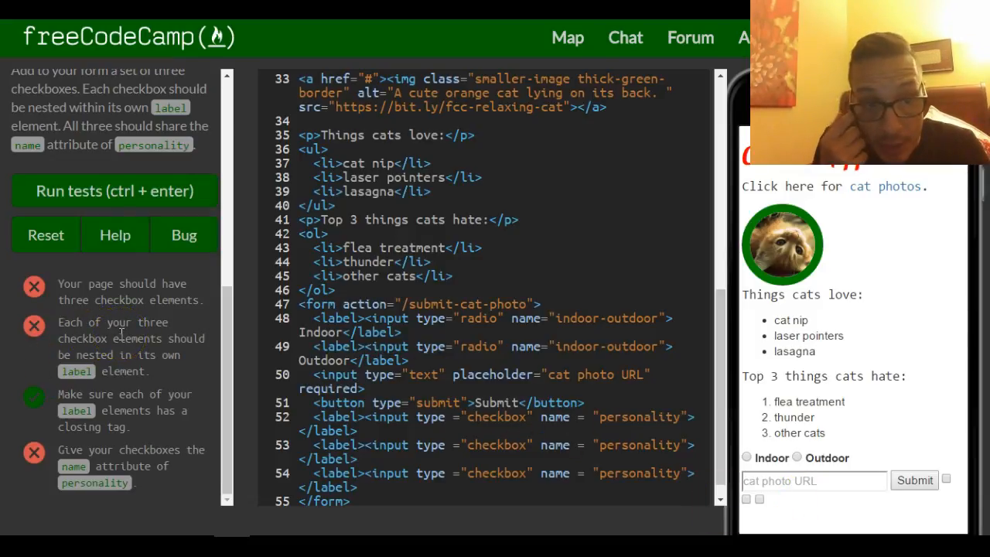
Run the challenge tests; only the closing-tag test passes
left_click(353, 430)
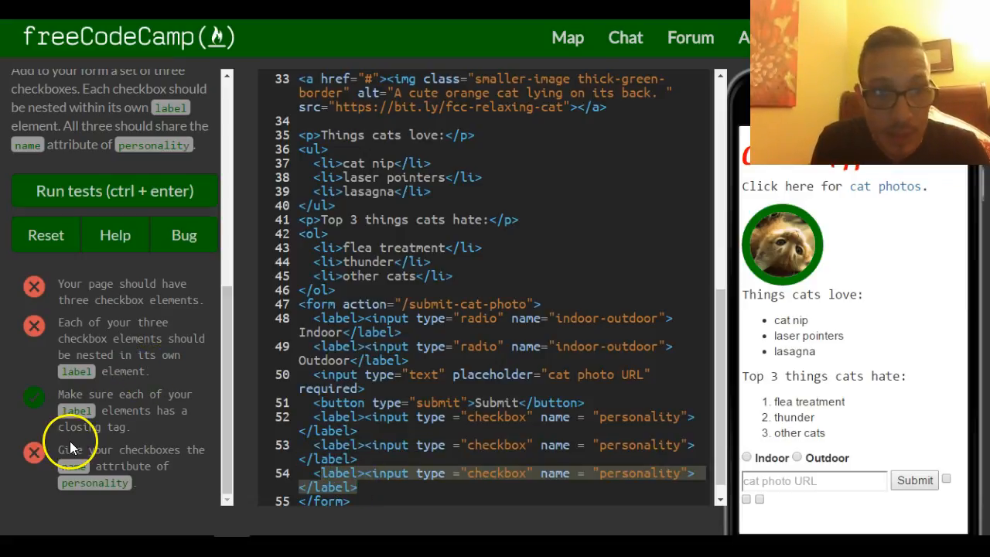
scroll("down", 3)
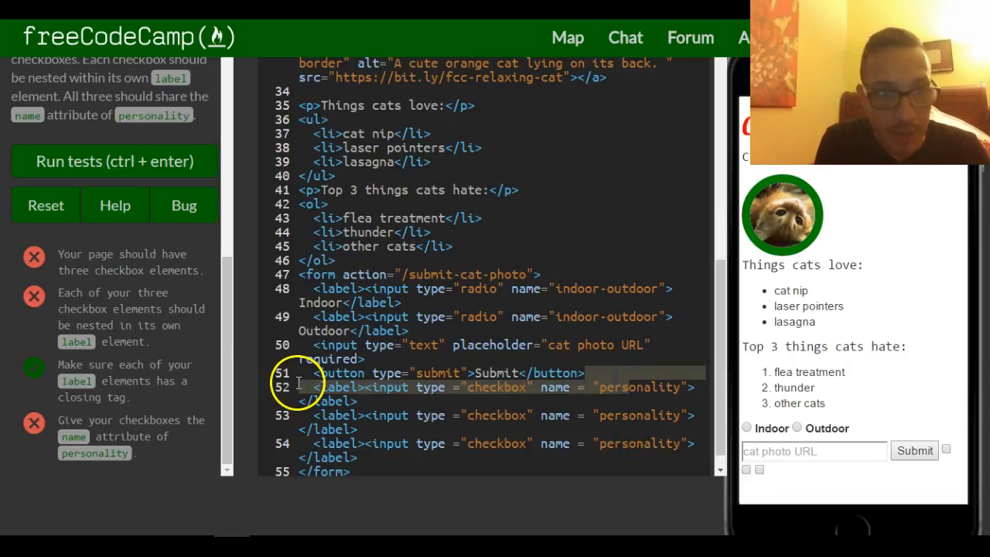
mouse_move(91, 161)
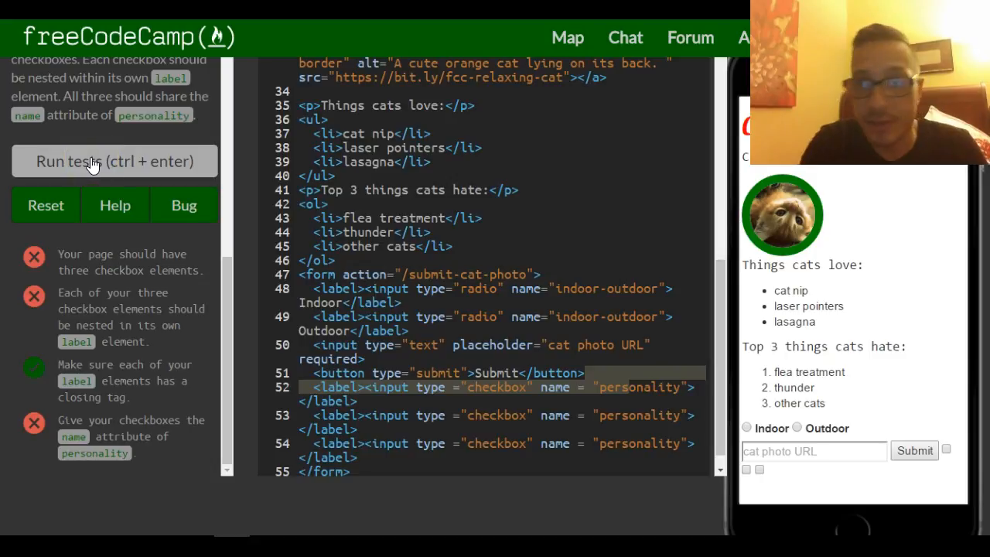